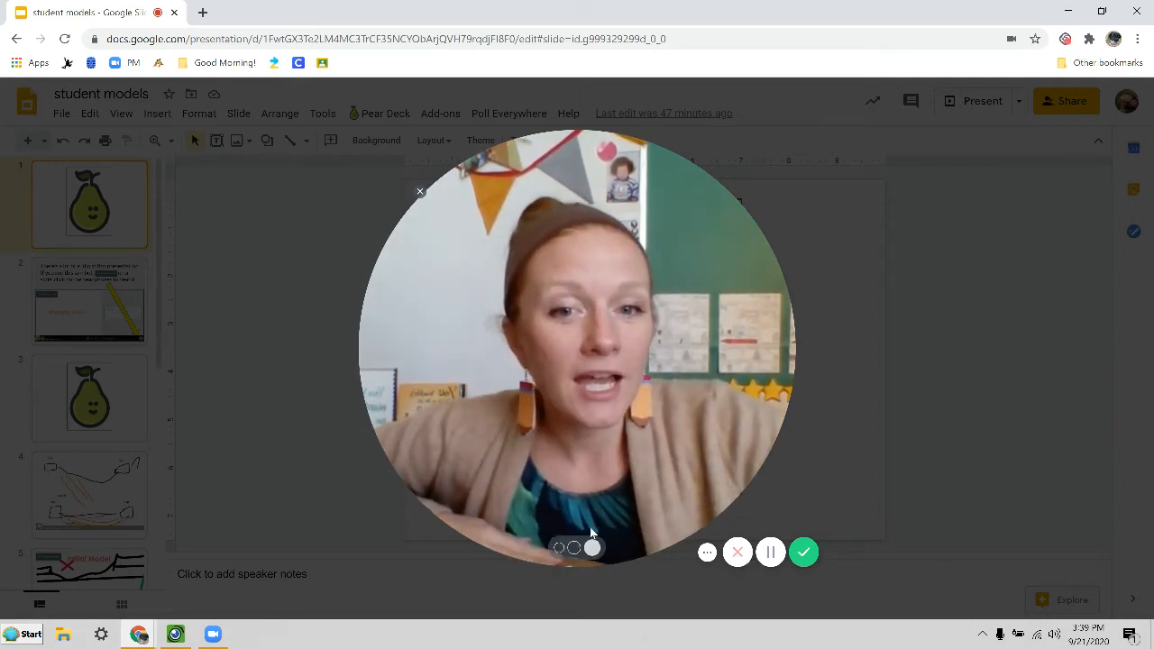
Browse the deck's slides — cup-and-string drawing, Final Model and Explanation — then return to the first pear slide
left_click(419, 192)
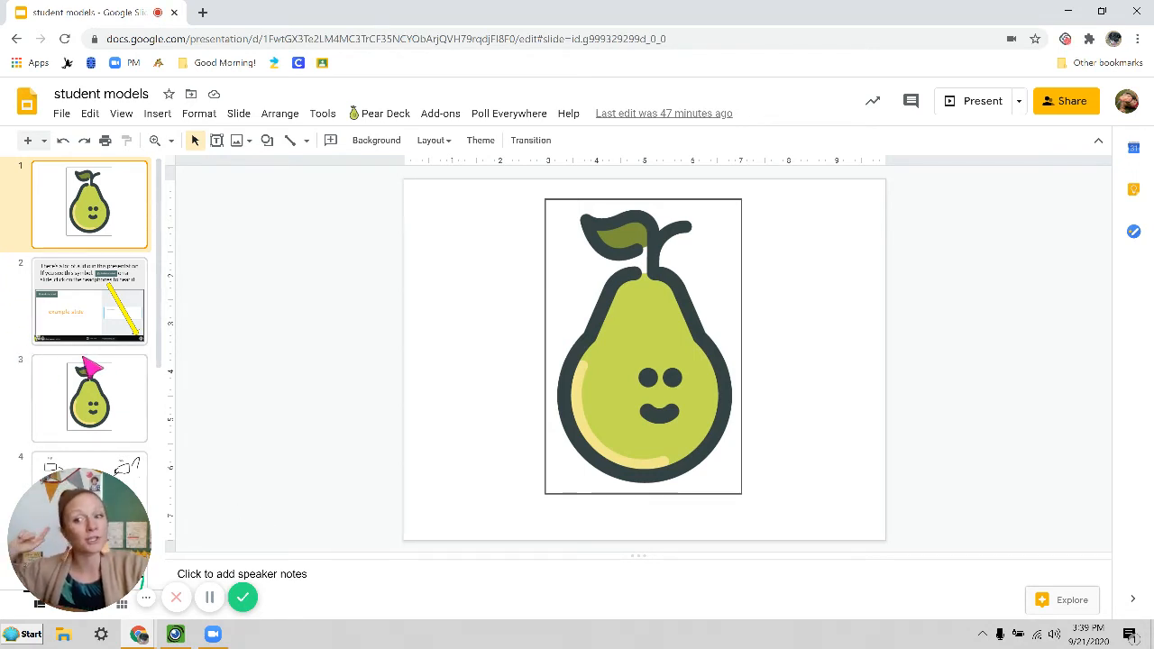
scroll("down", 3)
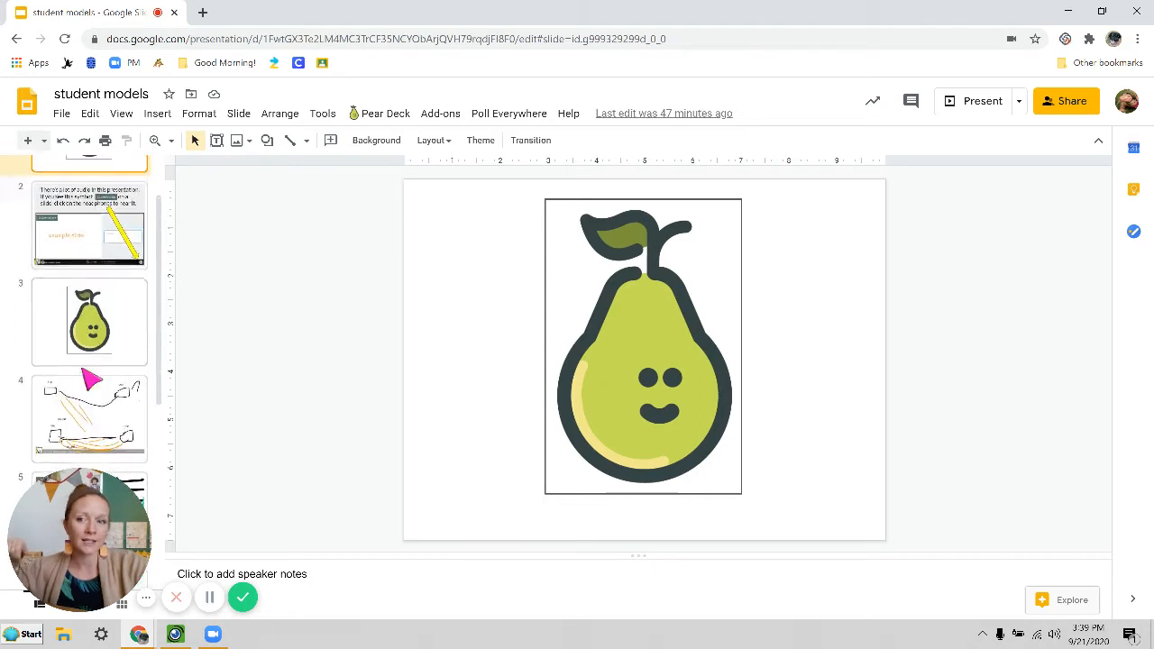
left_click(91, 271)
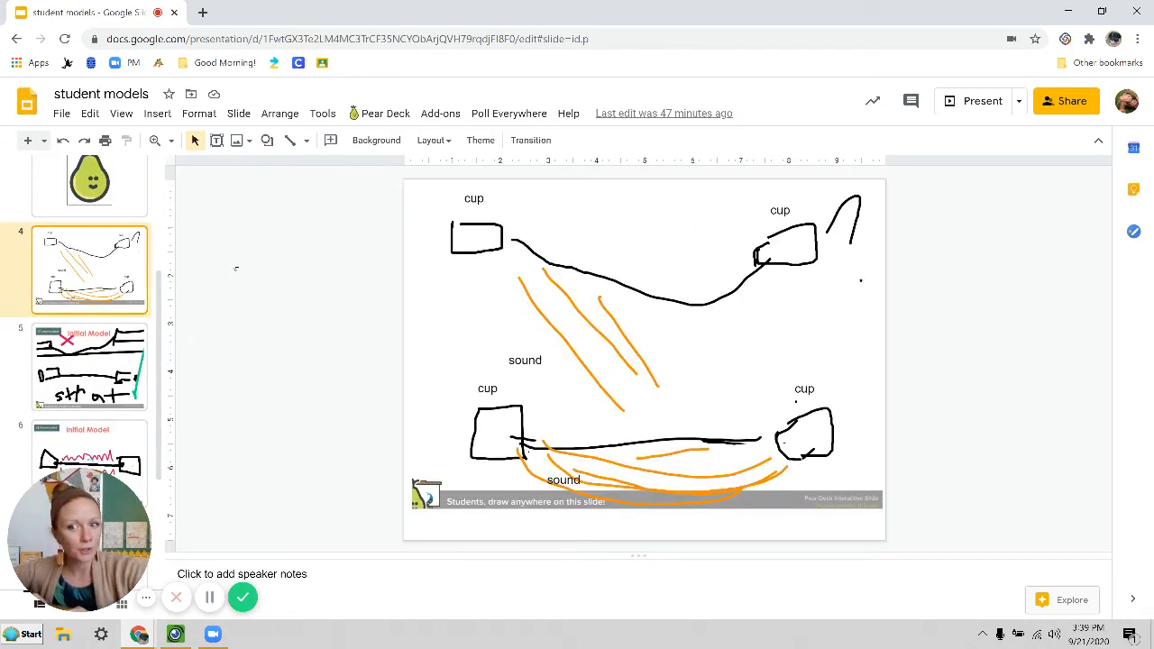
left_click(90, 364)
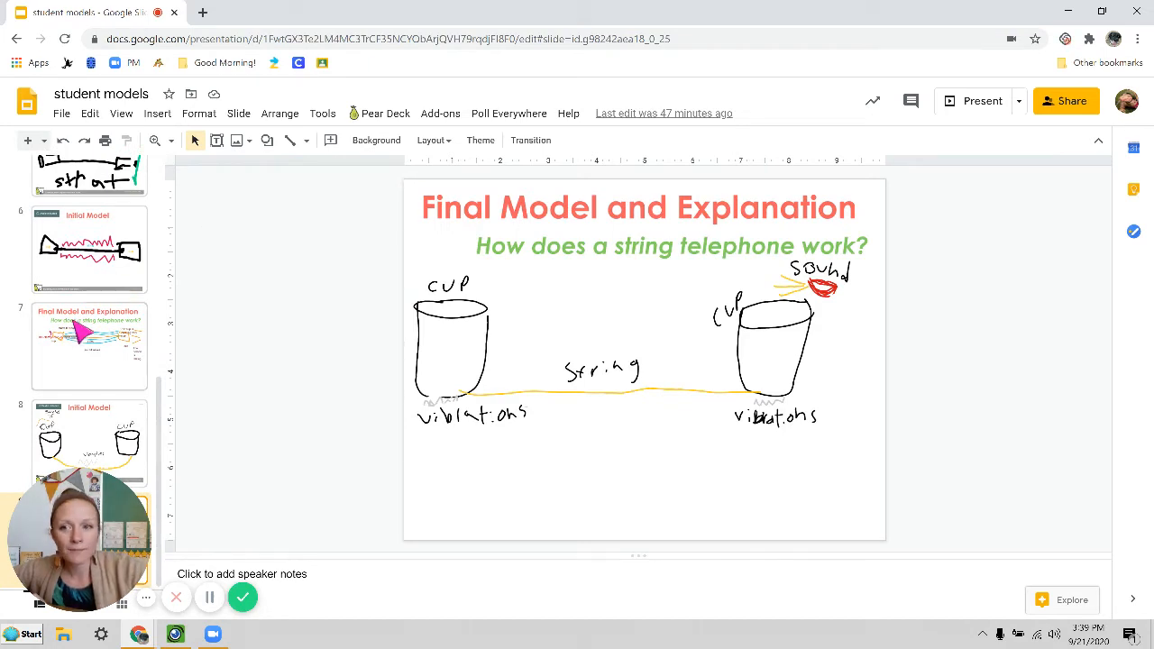
left_click(88, 202)
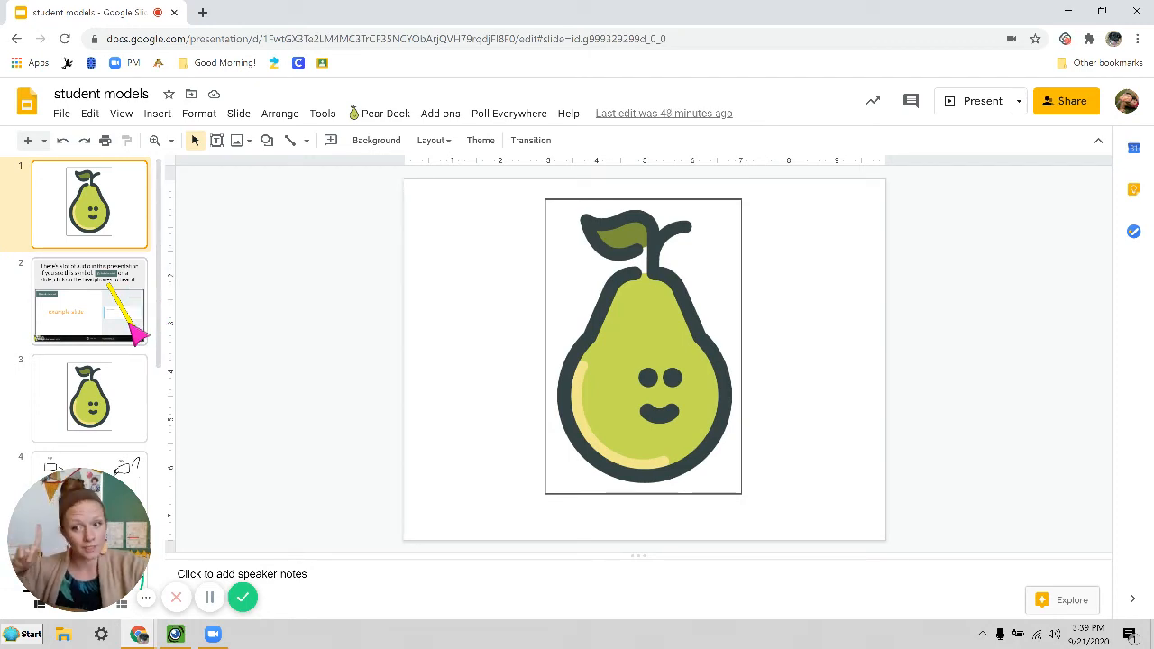
Show the slide explaining the audio symbol, then bring up the student's Pear Deck session window
left_click(90, 300)
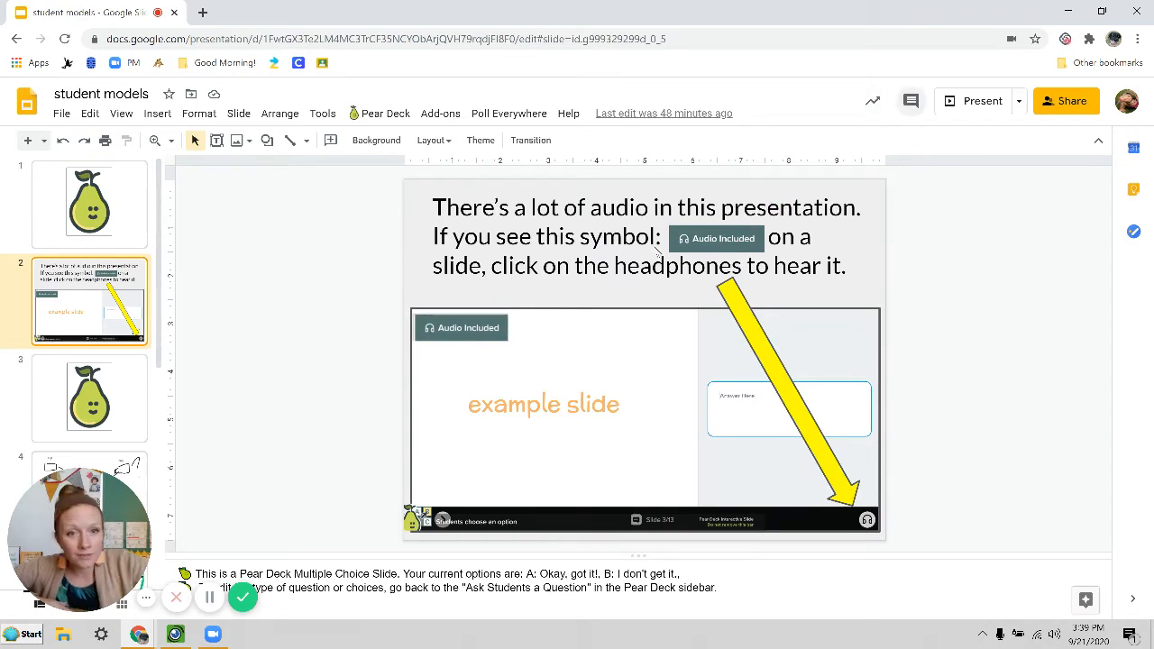
left_click(981, 101)
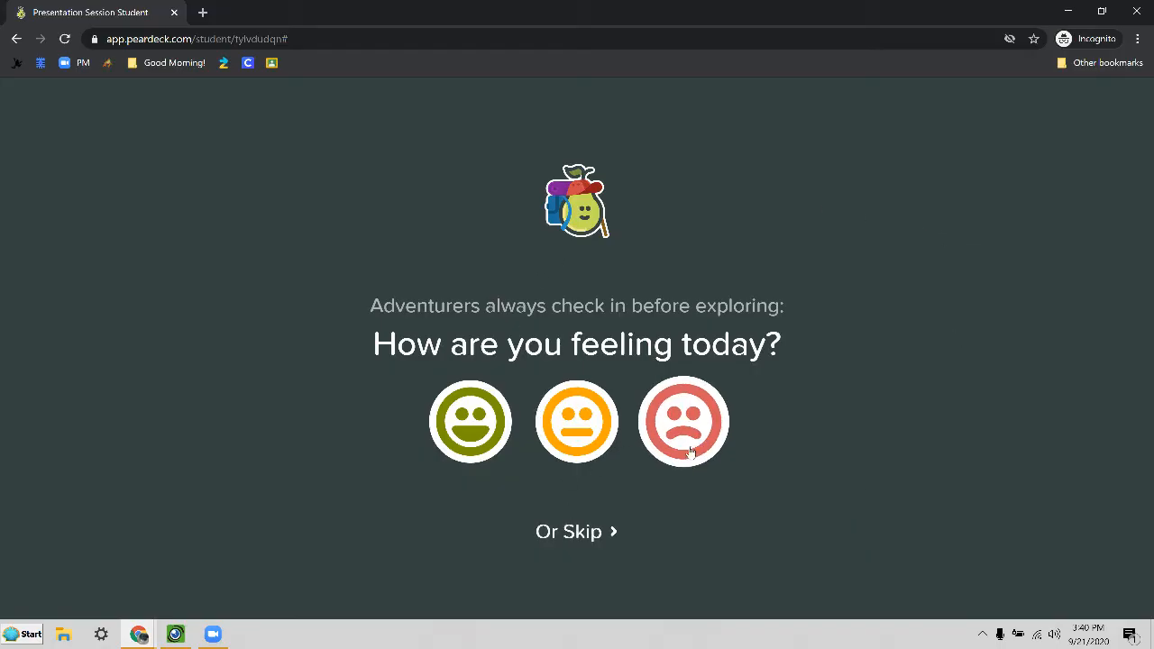
Skip past the 'How are you feeling today?' check-in to reach slide 11 of 14
left_click(682, 422)
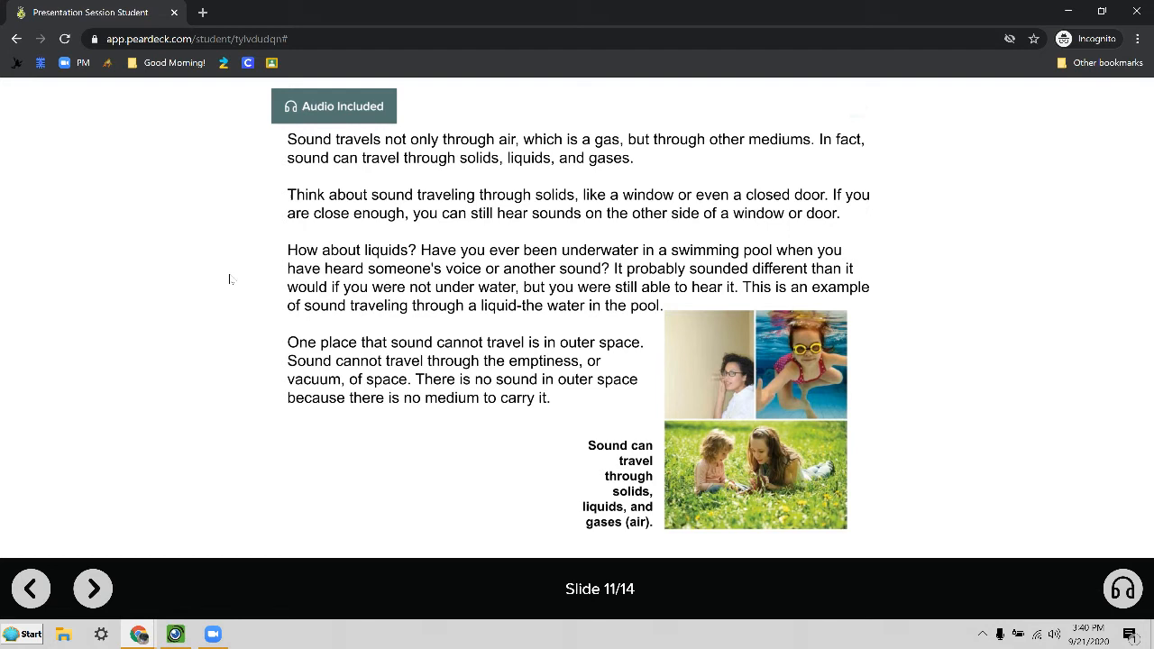
mouse_move(682, 16)
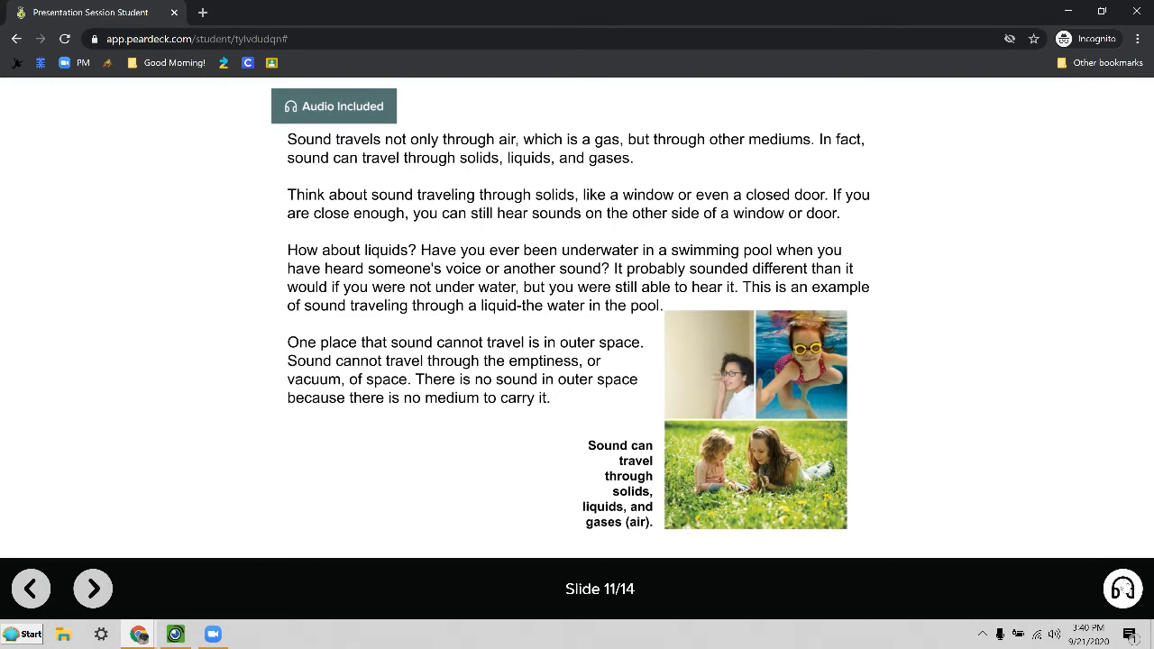
Play and then pause slide 11's audio narration from the headphones player
left_click(1097, 588)
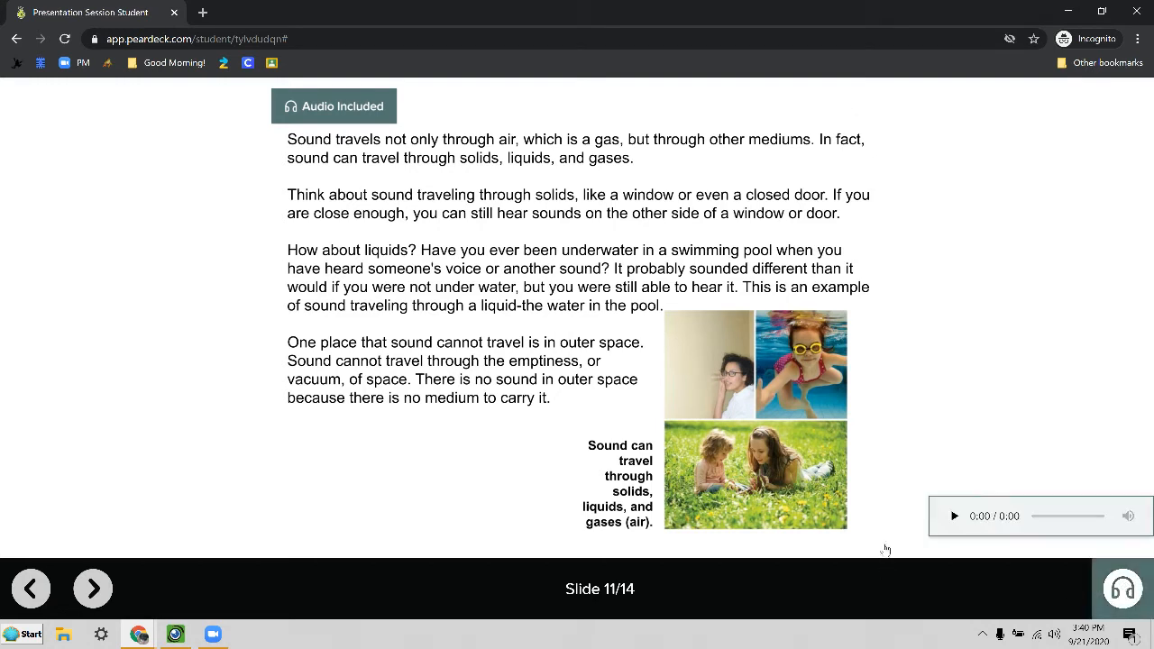
left_click(956, 516)
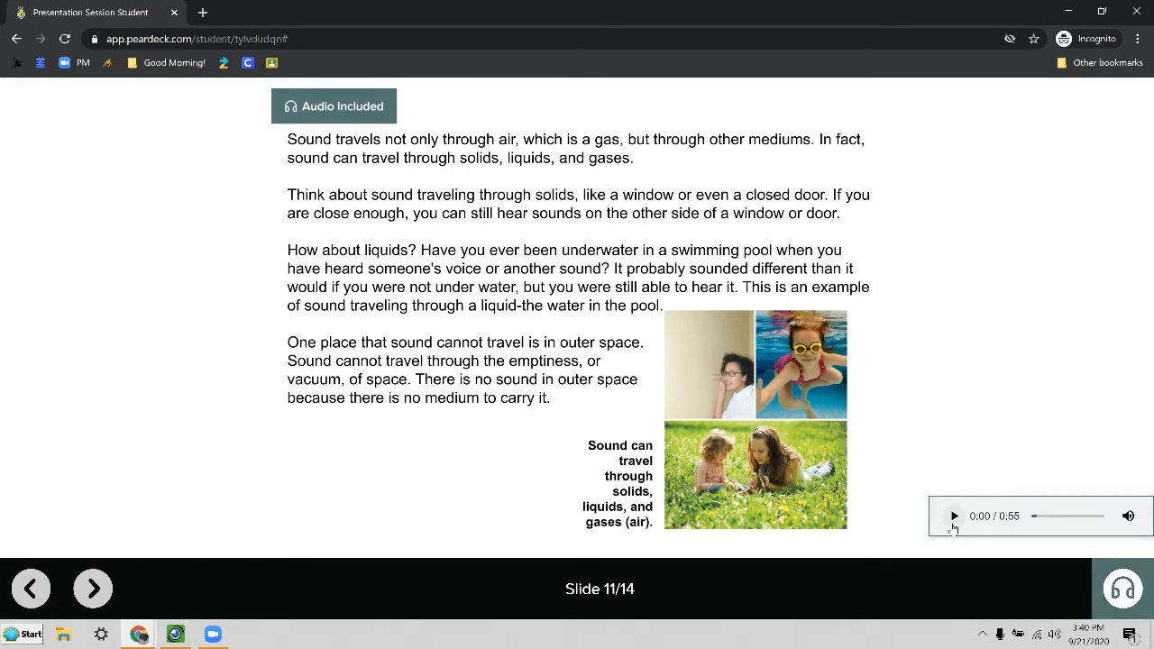
left_click(952, 516)
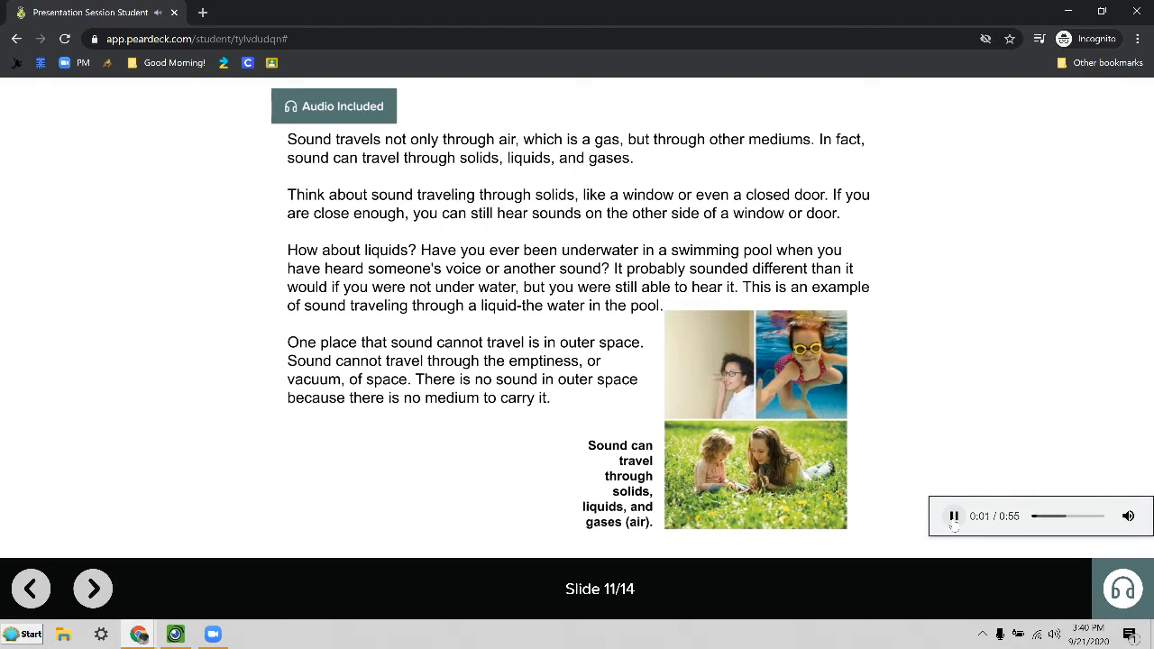
left_click(952, 516)
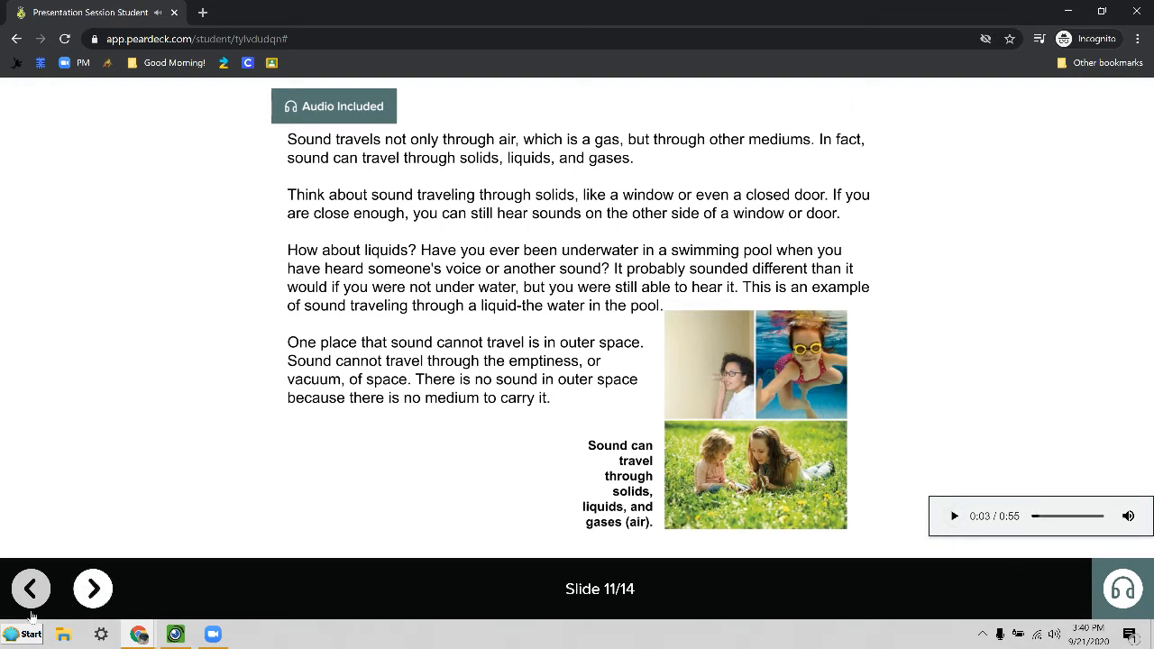
Step back through slide 10 to slide 8 of 14
left_click(29, 588)
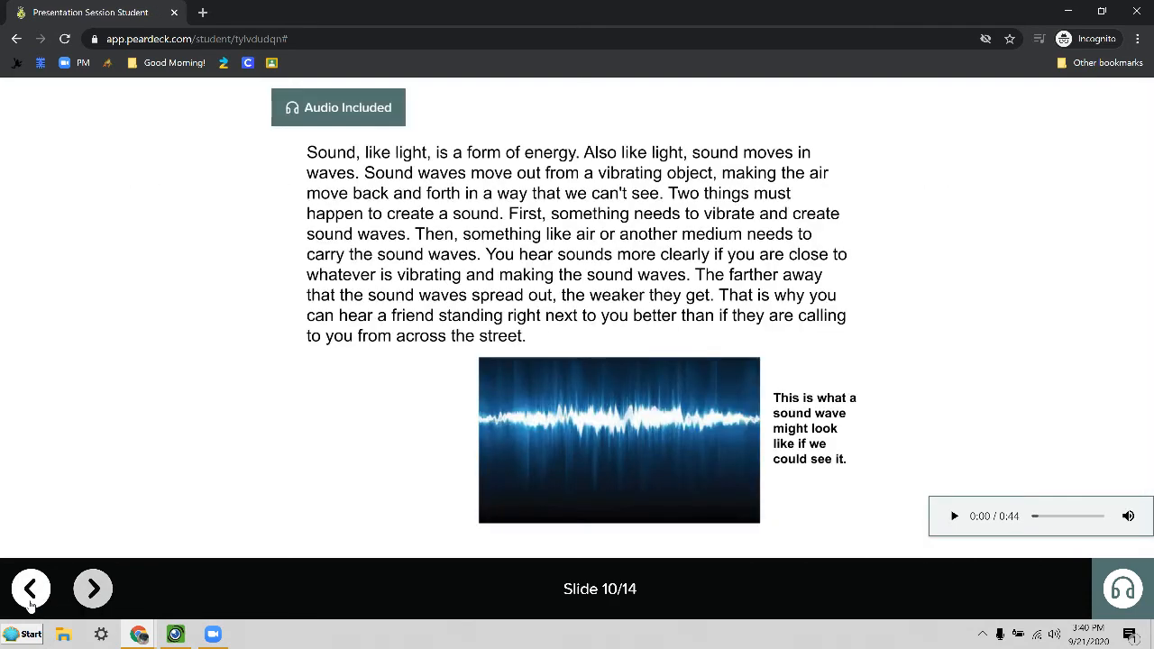
left_click(29, 588)
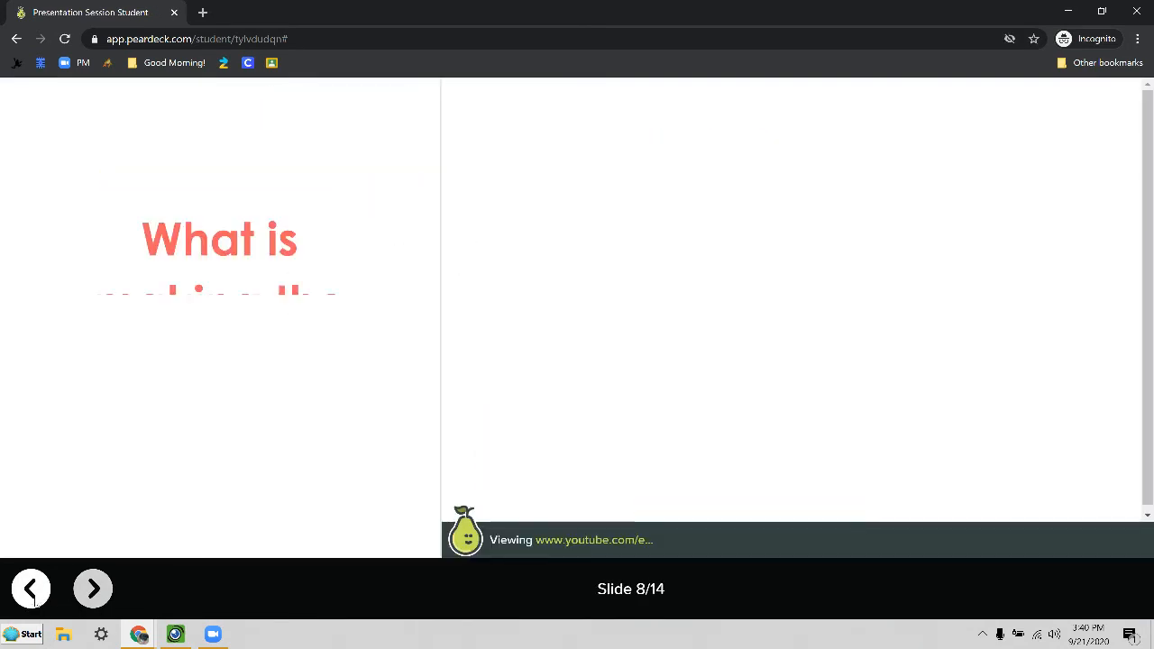
Step back through slide 7 to slide 6, the blank Initial Model drawing slide
left_click(28, 588)
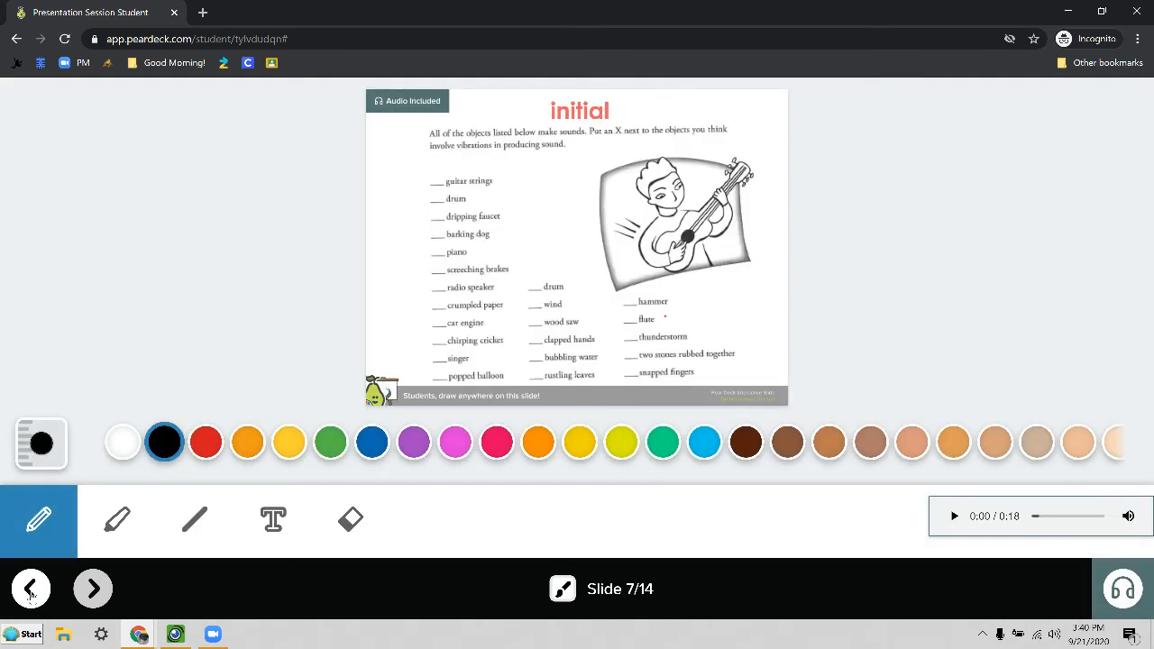
left_click(29, 588)
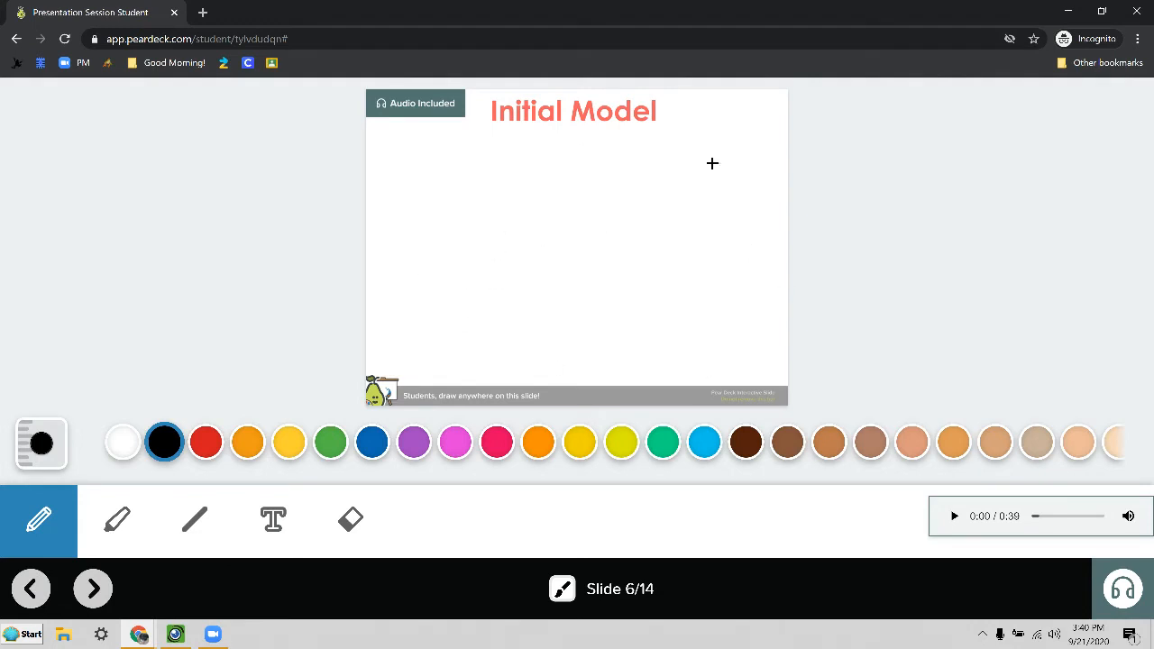
mouse_move(462, 253)
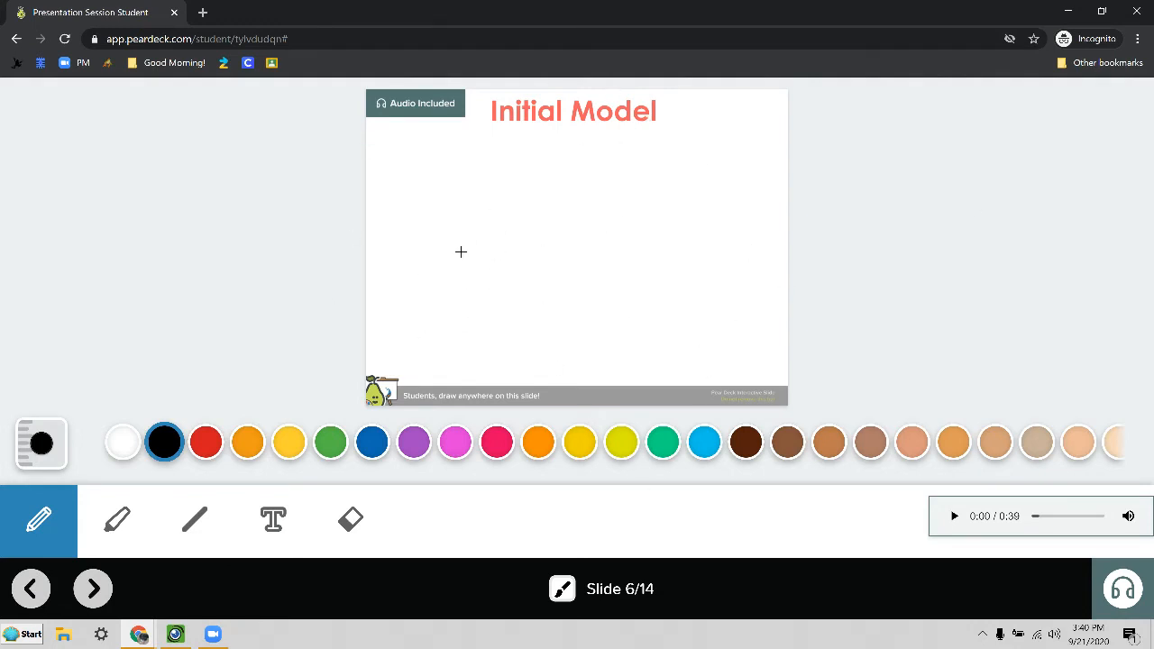
mouse_move(570, 224)
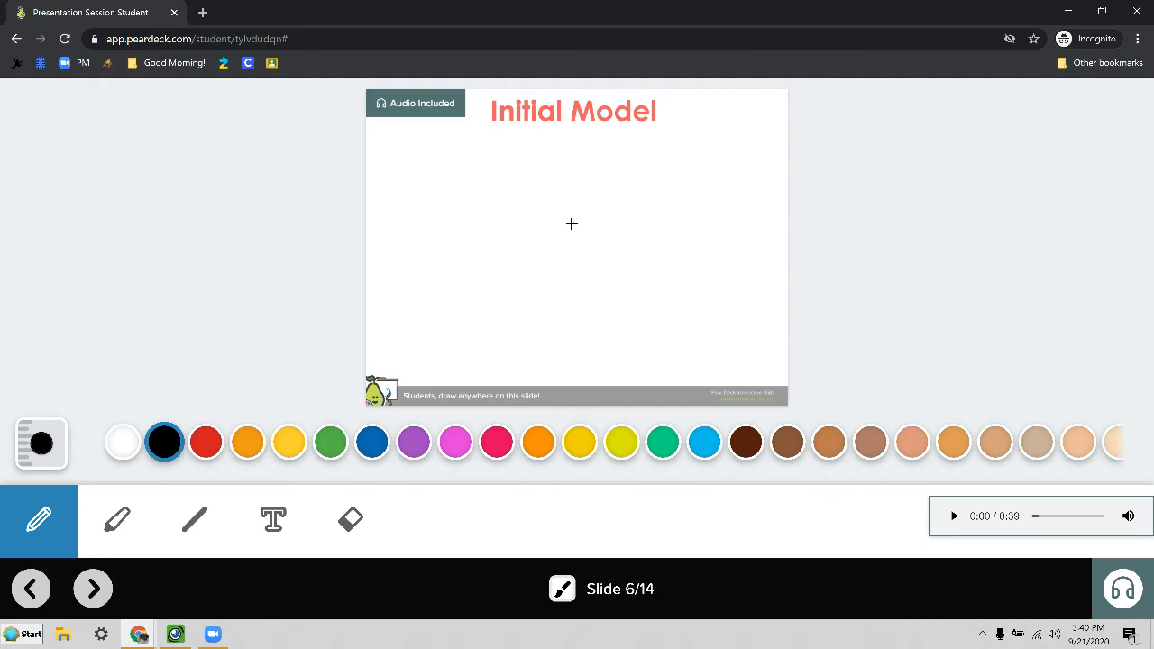
mouse_move(733, 271)
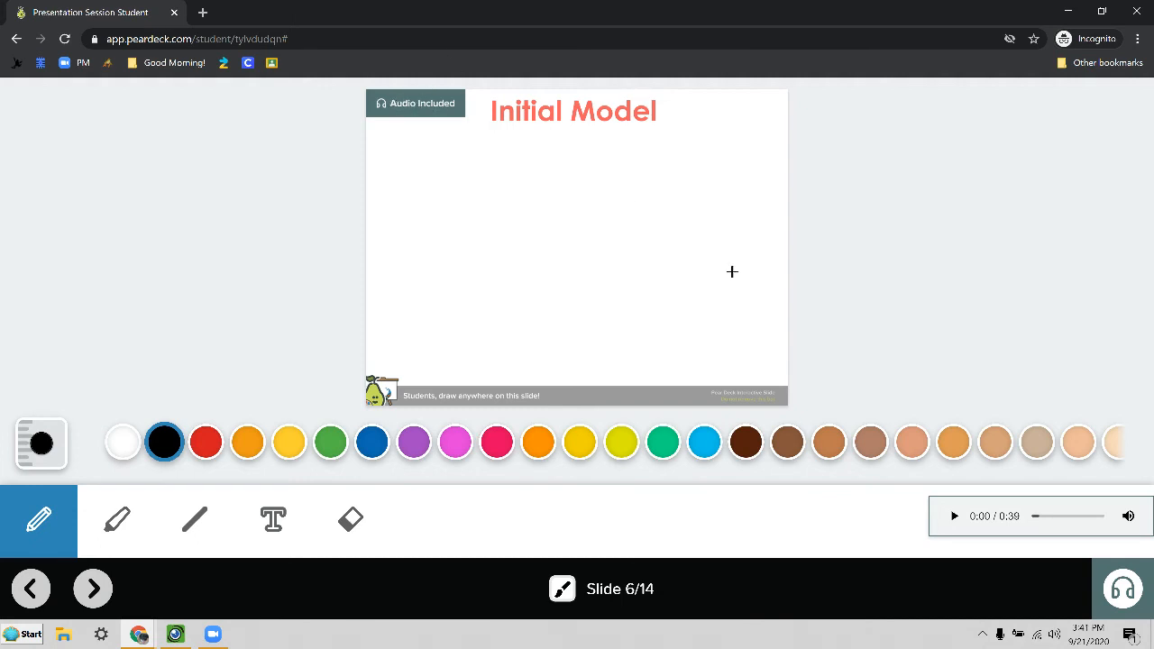
mouse_move(1122, 588)
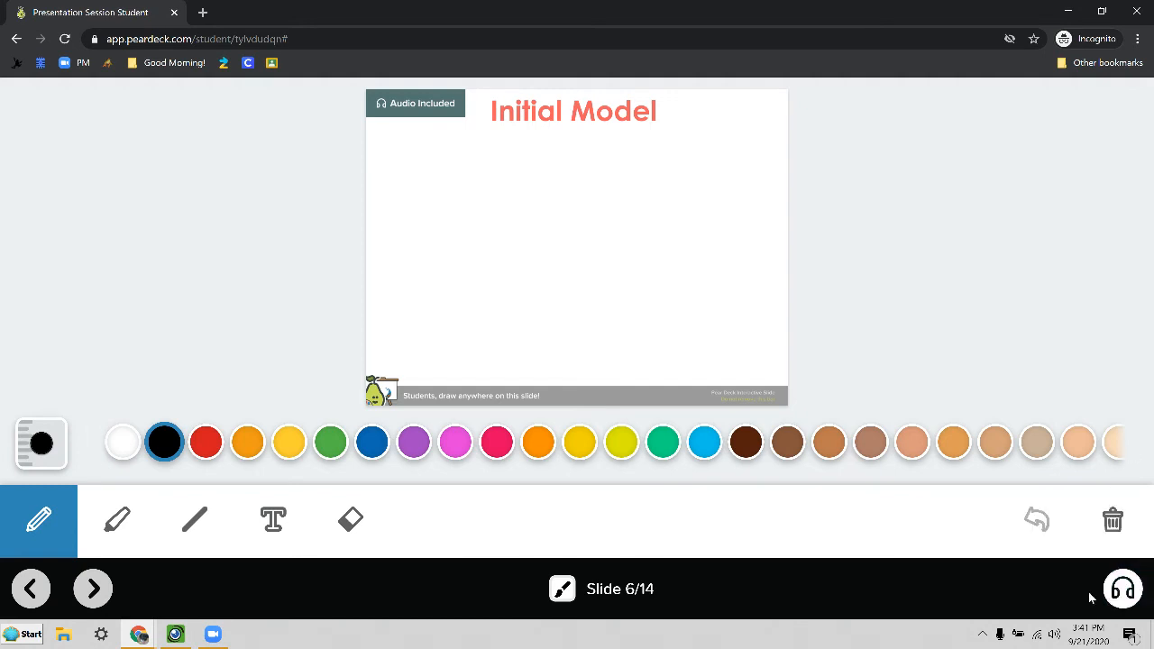
Play and then pause the Initial Model slide's audio instructions
left_click(1122, 588)
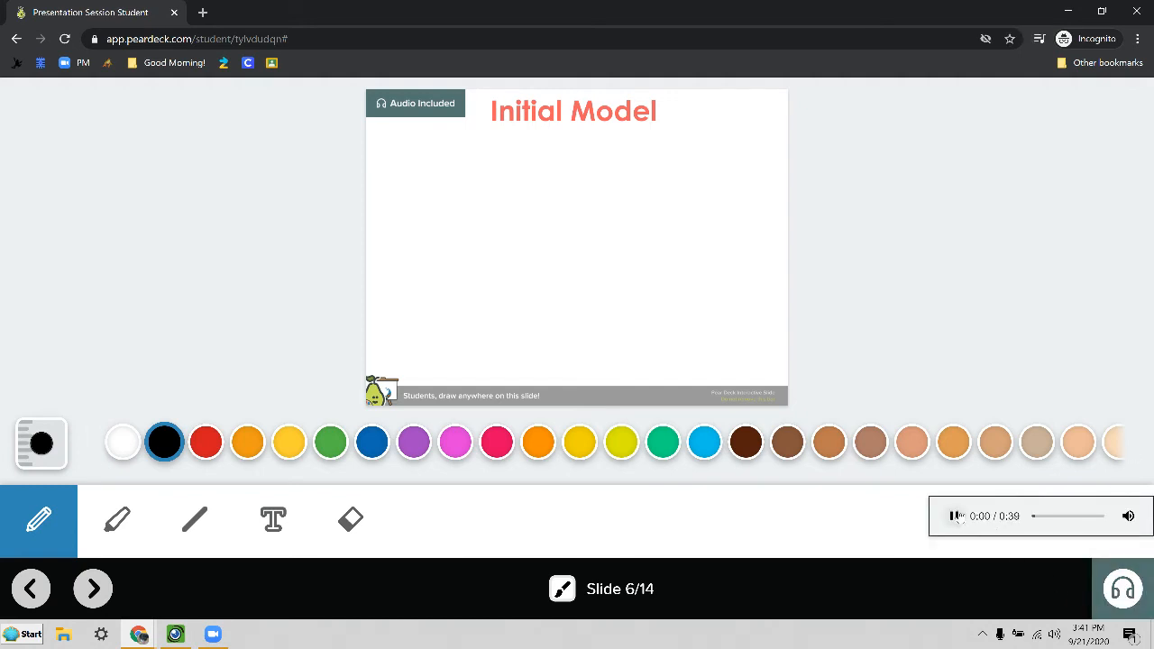
left_click(954, 516)
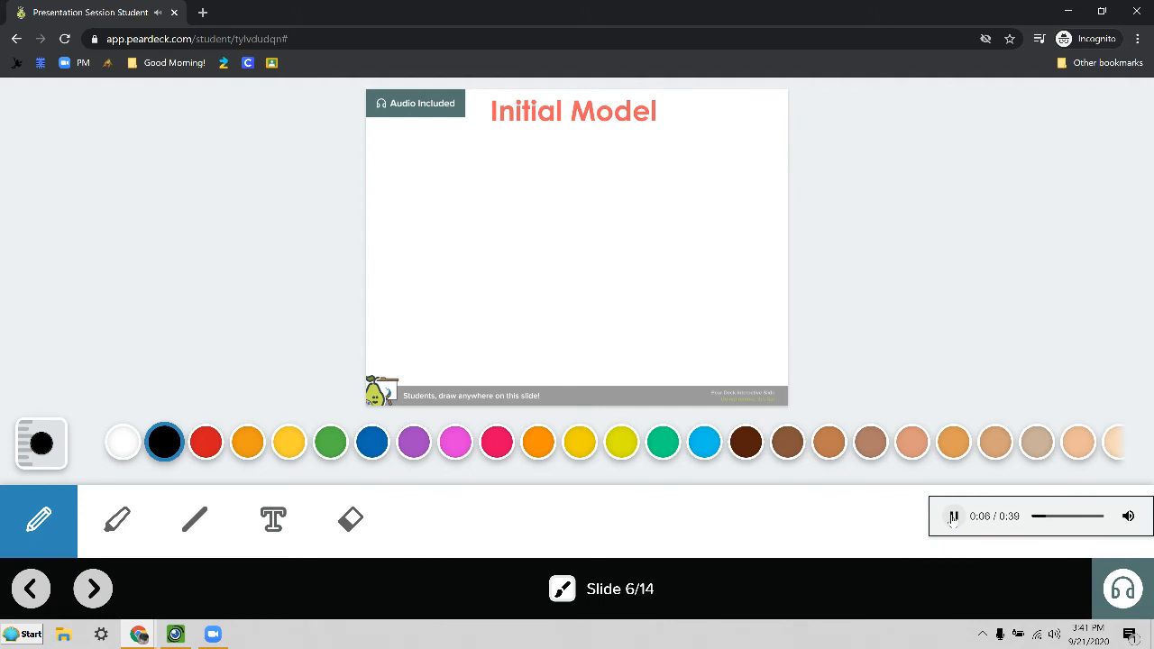
left_click(952, 516)
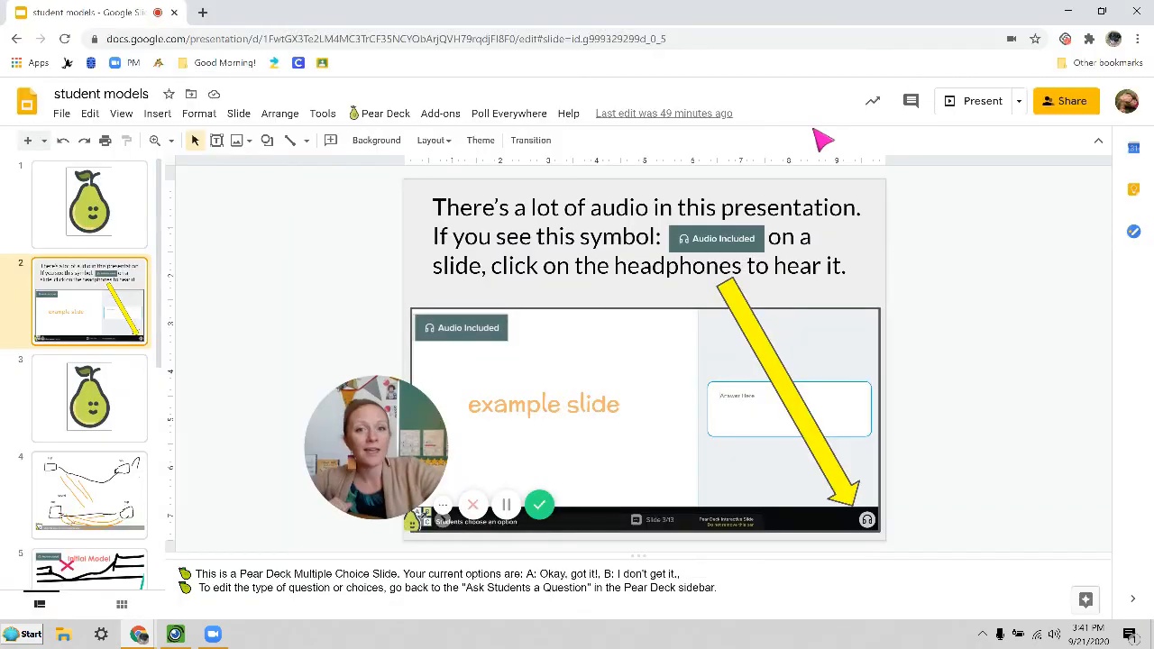
mouse_move(1017, 137)
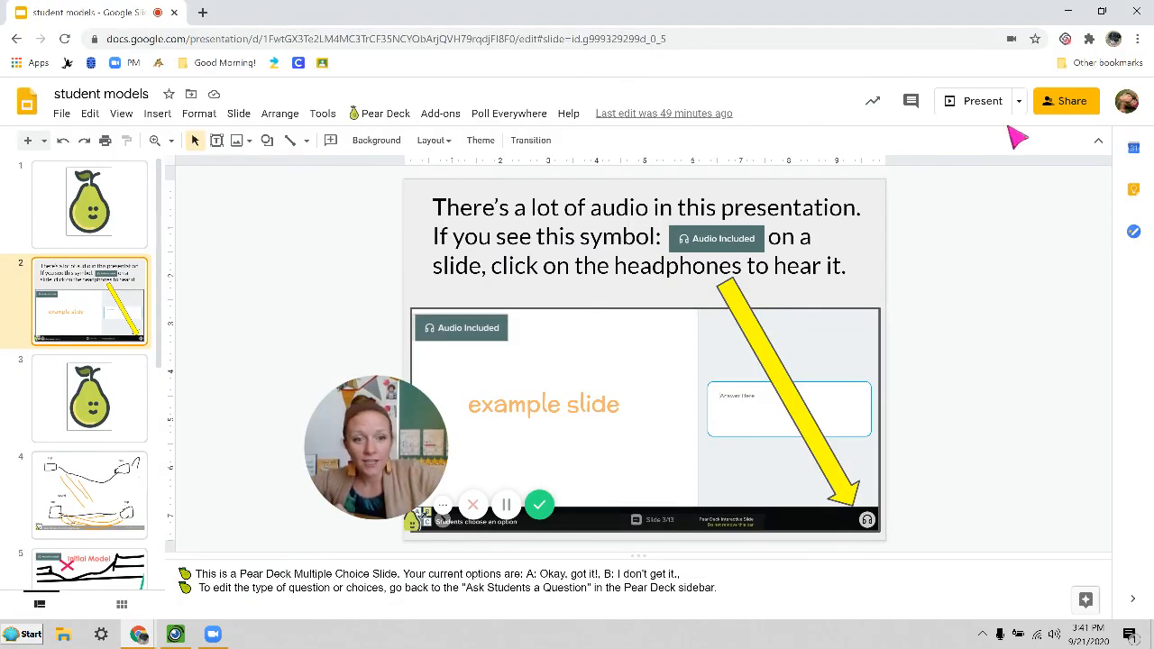
Return to Google Slides and start the slideshow presentation
left_click(981, 101)
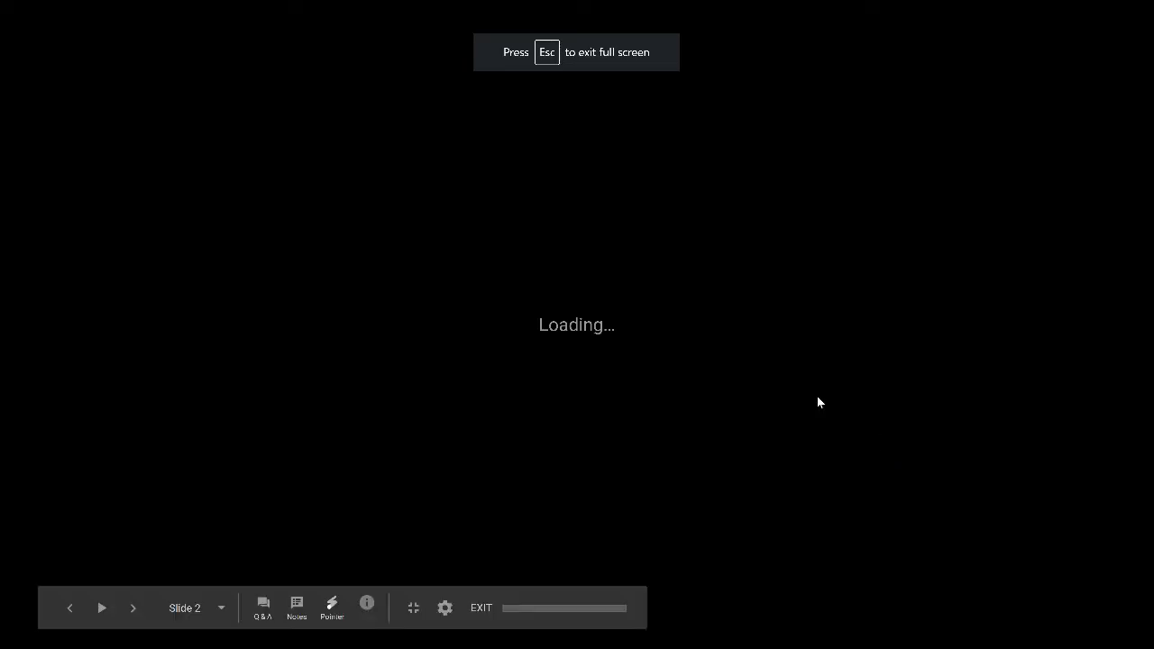